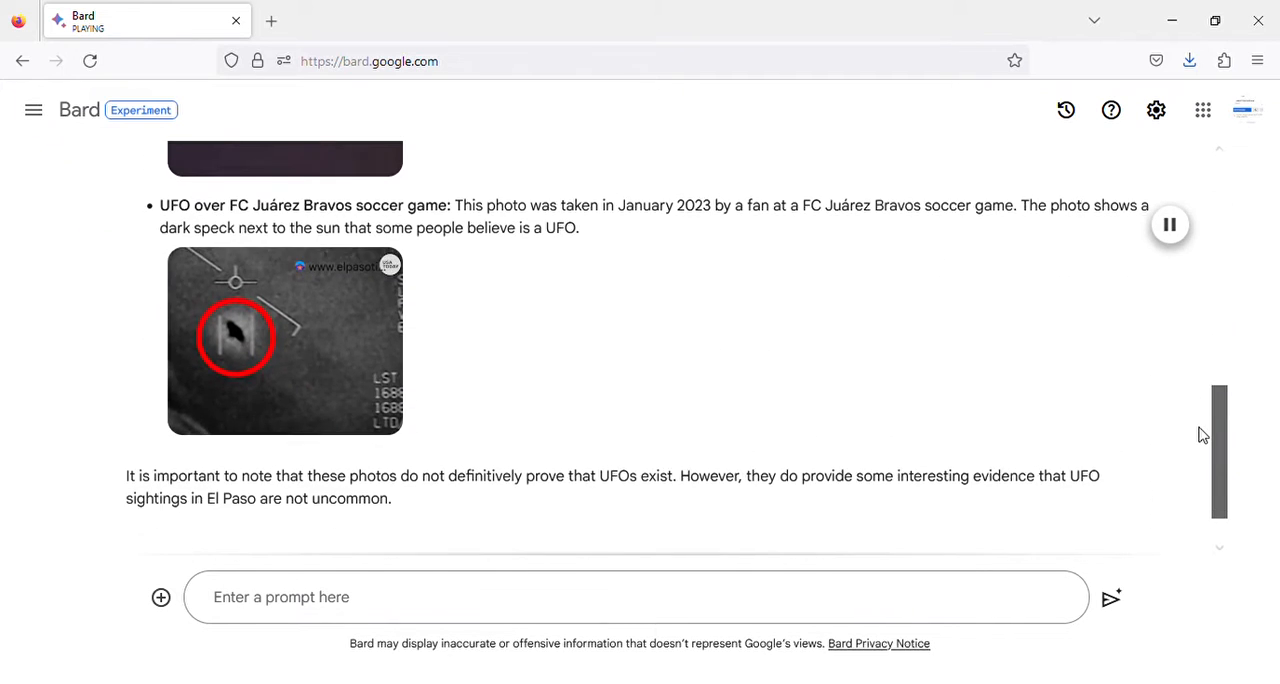
pyautogui.scroll(-3)
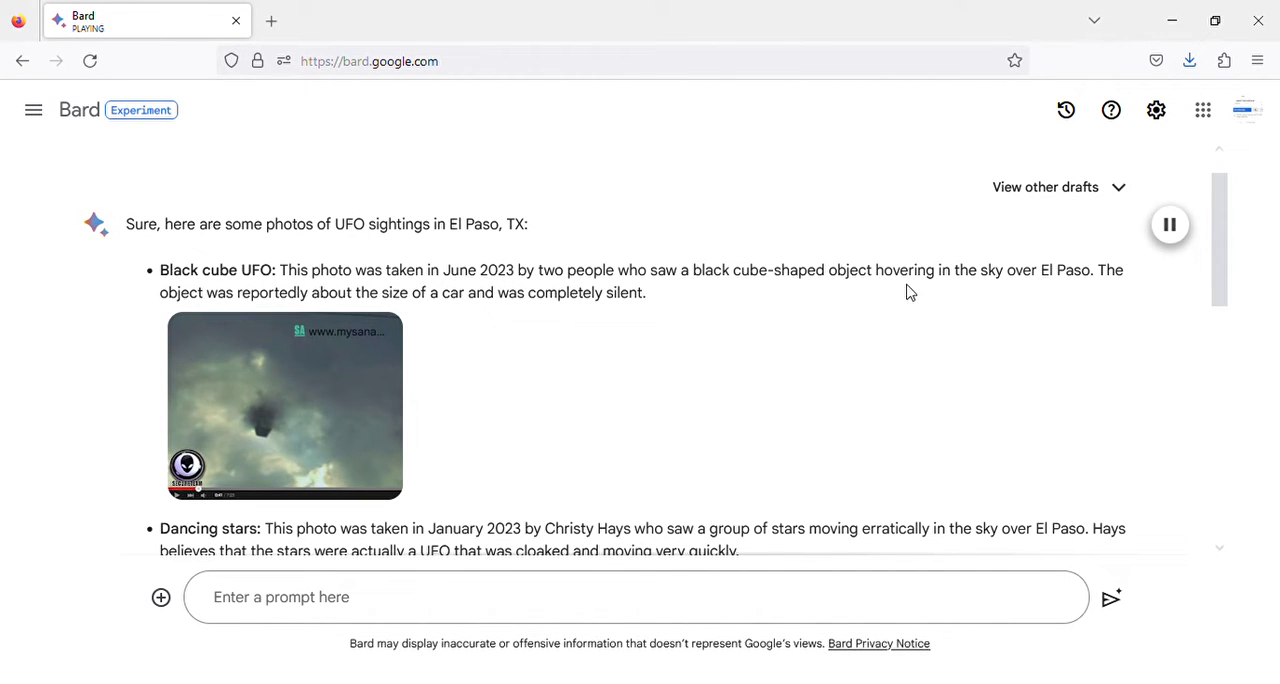
pyautogui.moveTo(1062, 292)
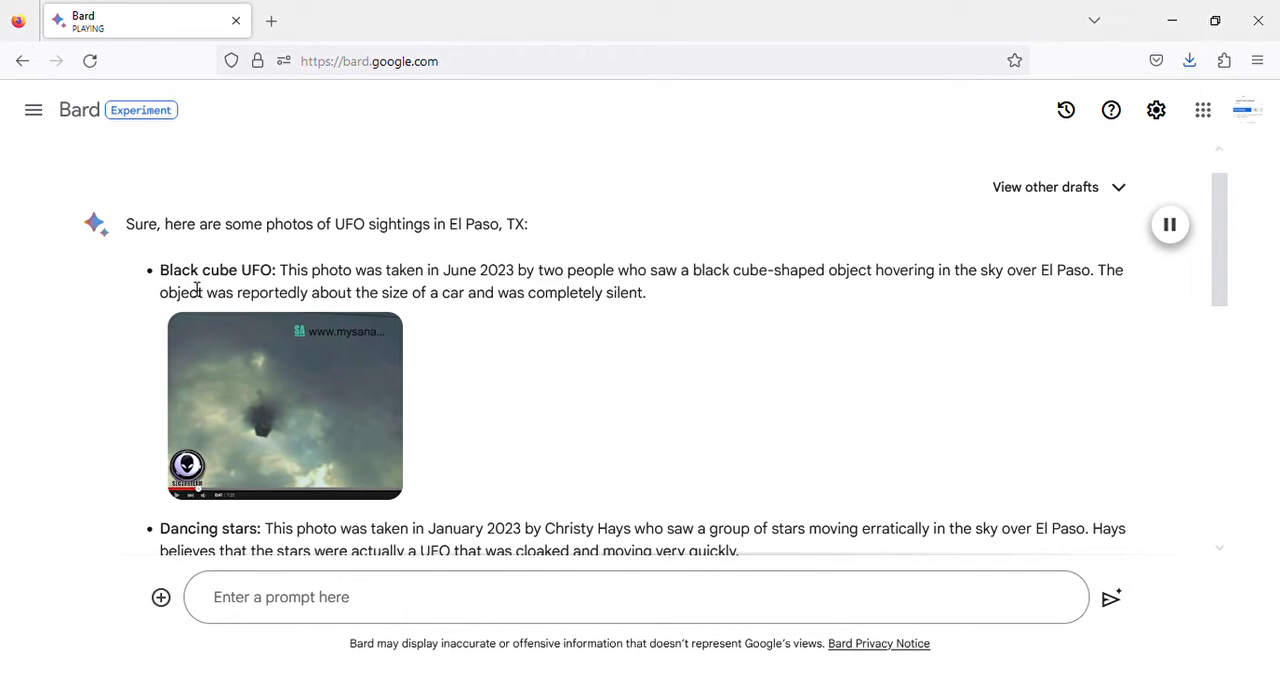
pyautogui.moveTo(454, 312)
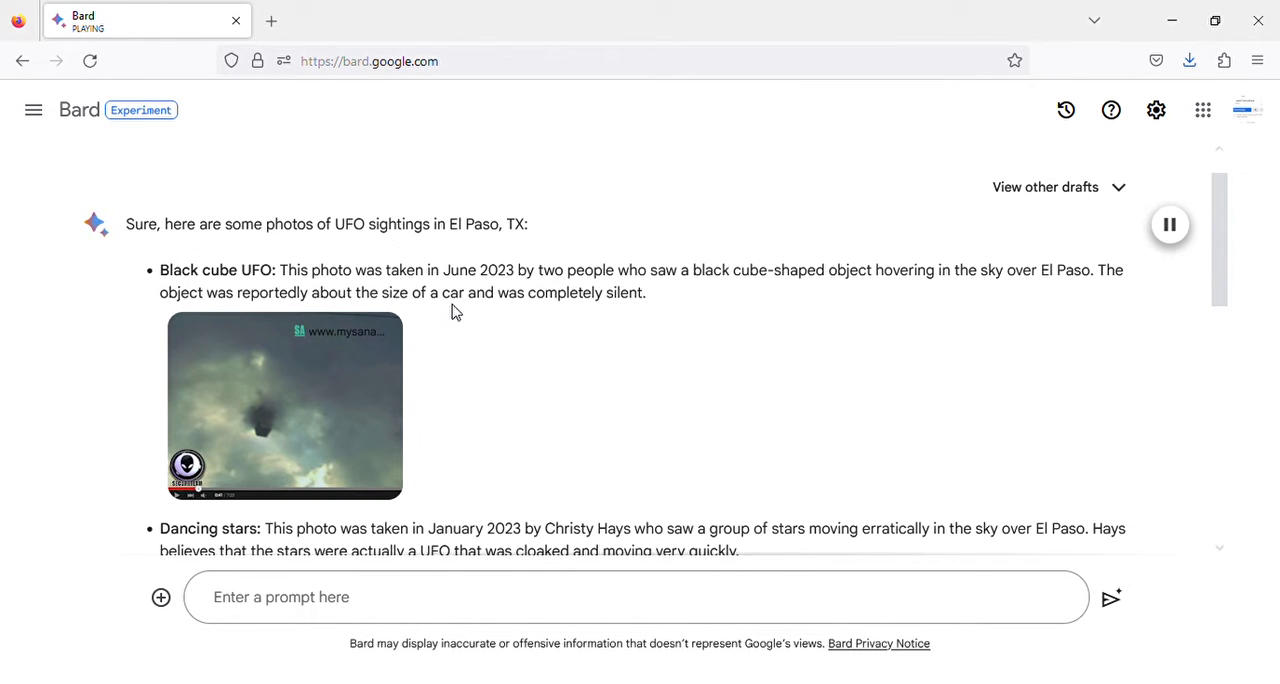
pyautogui.moveTo(464, 458)
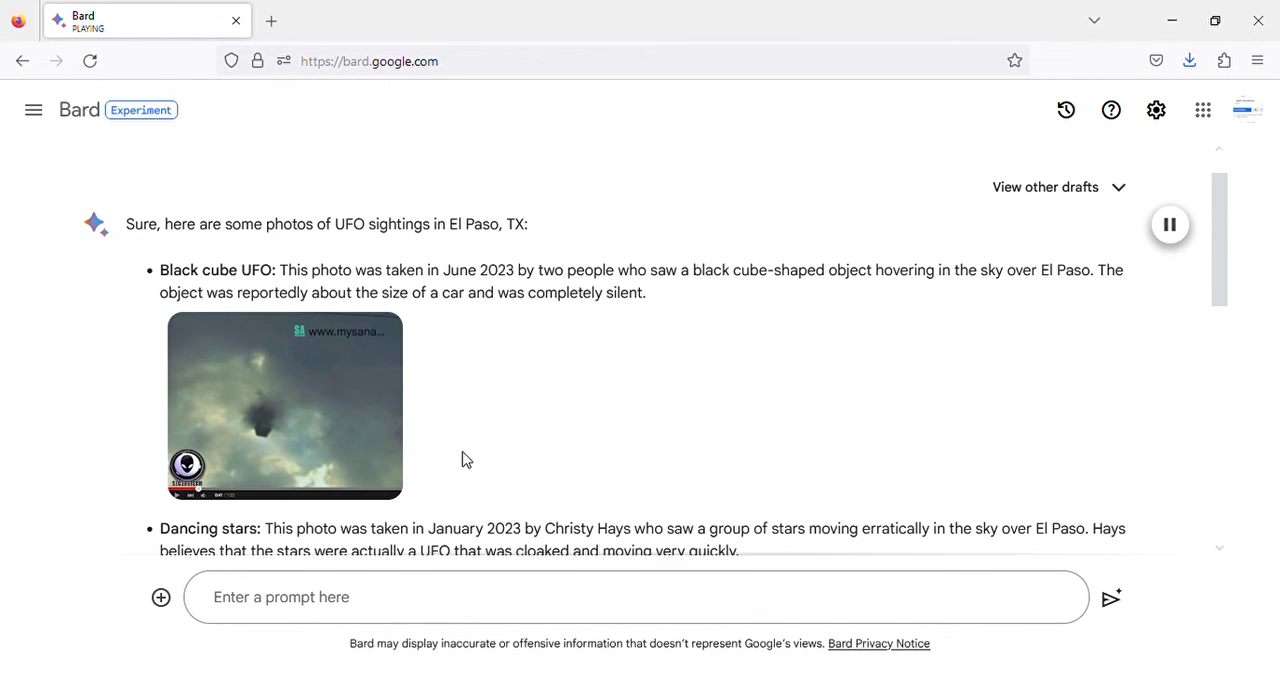
pyautogui.moveTo(480, 420)
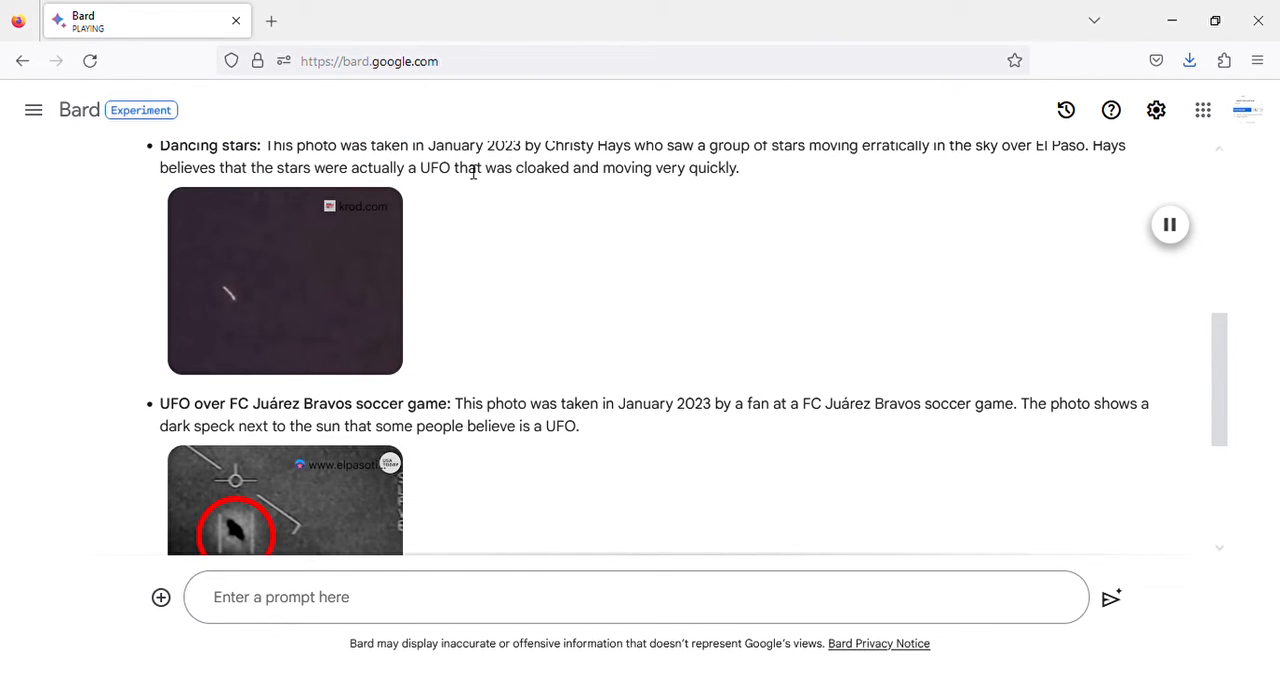
pyautogui.scroll(-3)
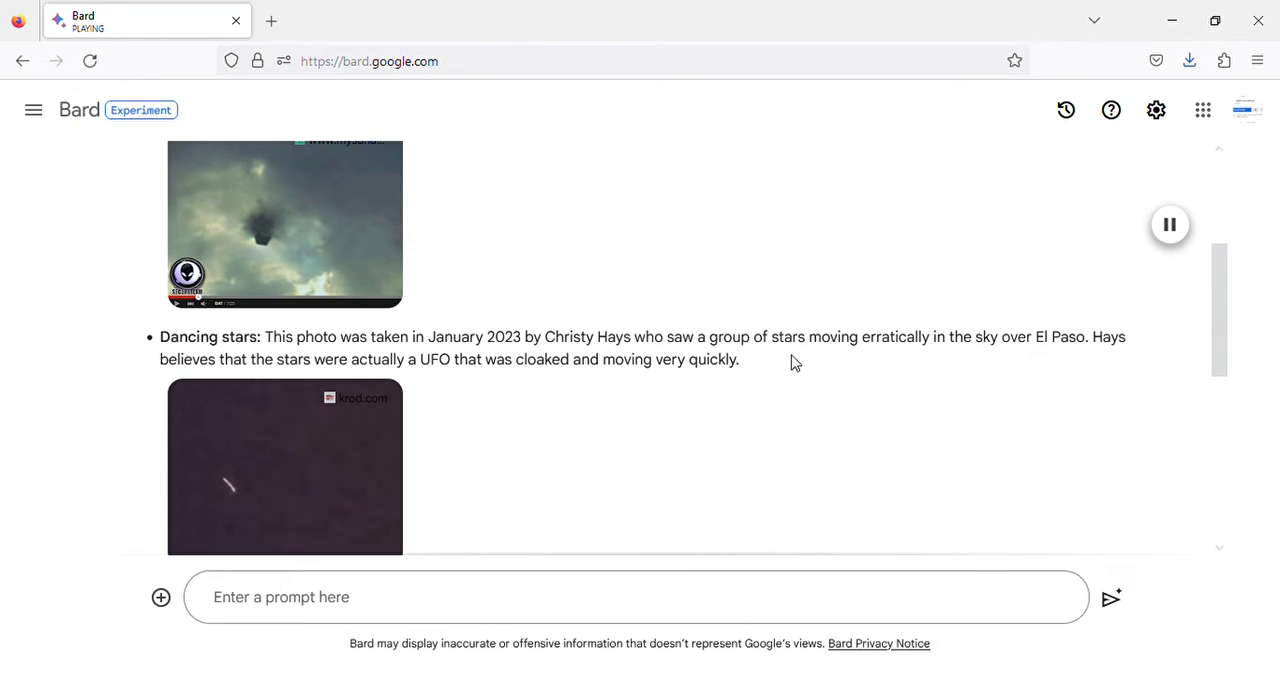
pyautogui.moveTo(1076, 358)
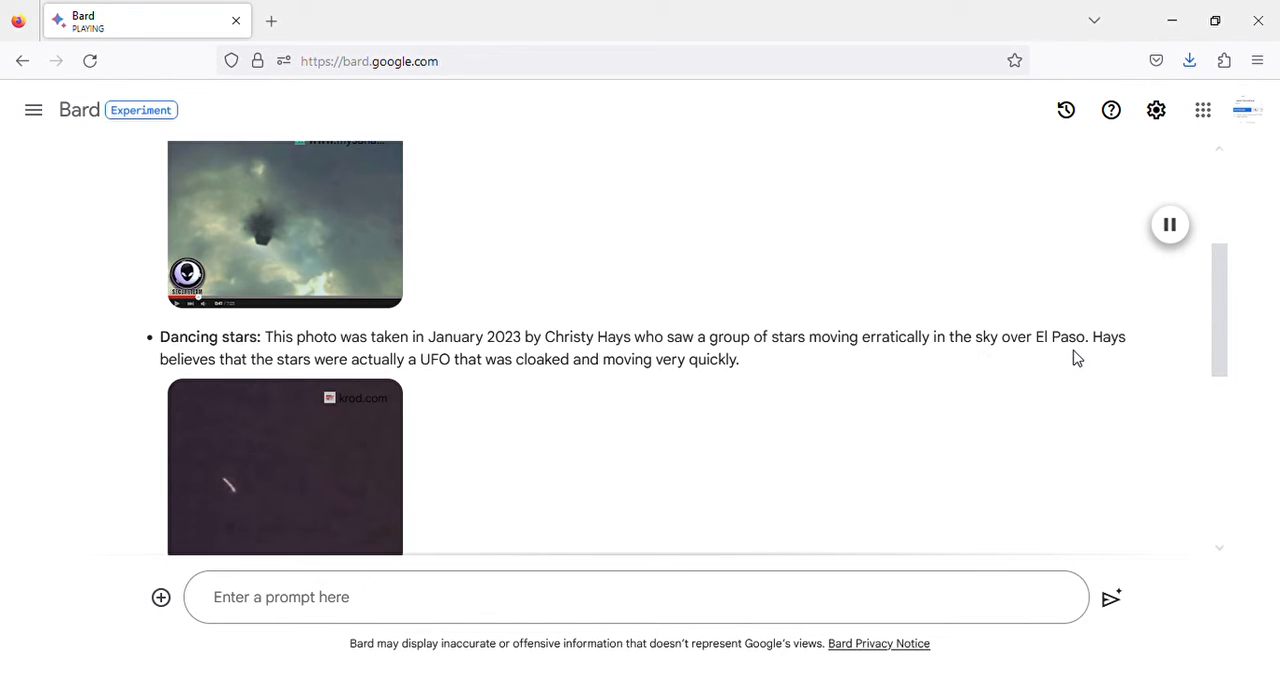
pyautogui.moveTo(204, 336)
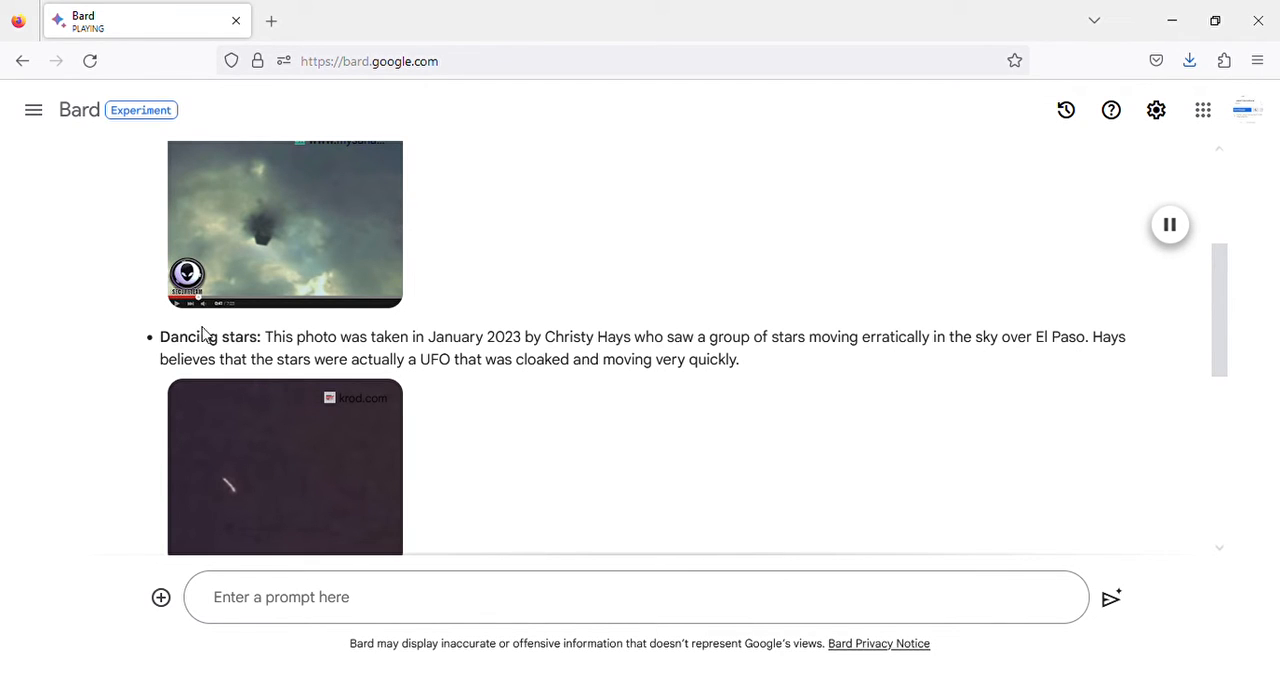
pyautogui.moveTo(448, 378)
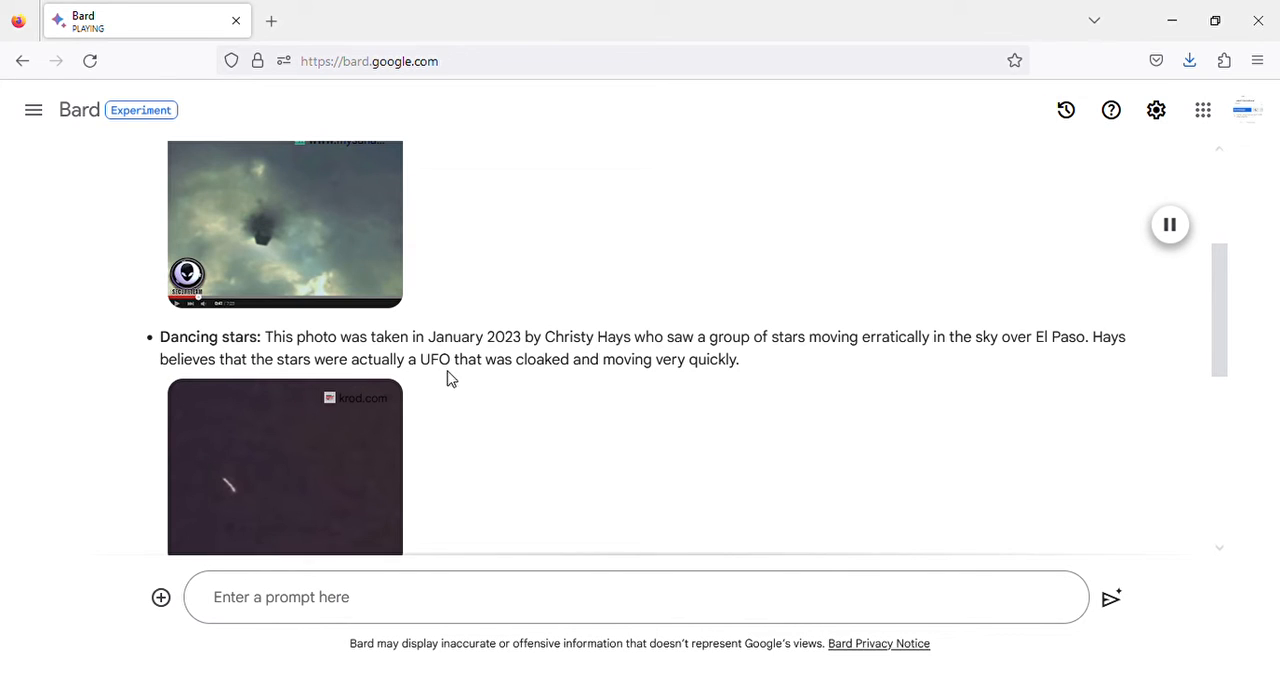
pyautogui.scroll(-3)
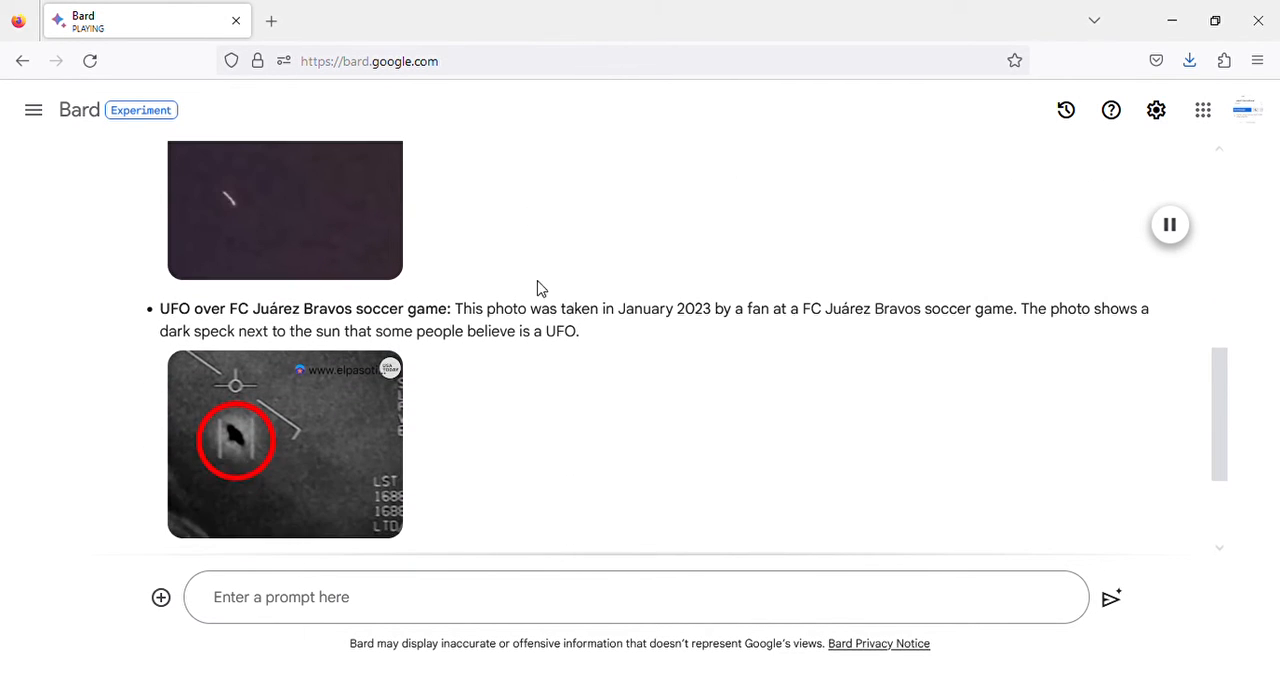
pyautogui.scroll(-3)
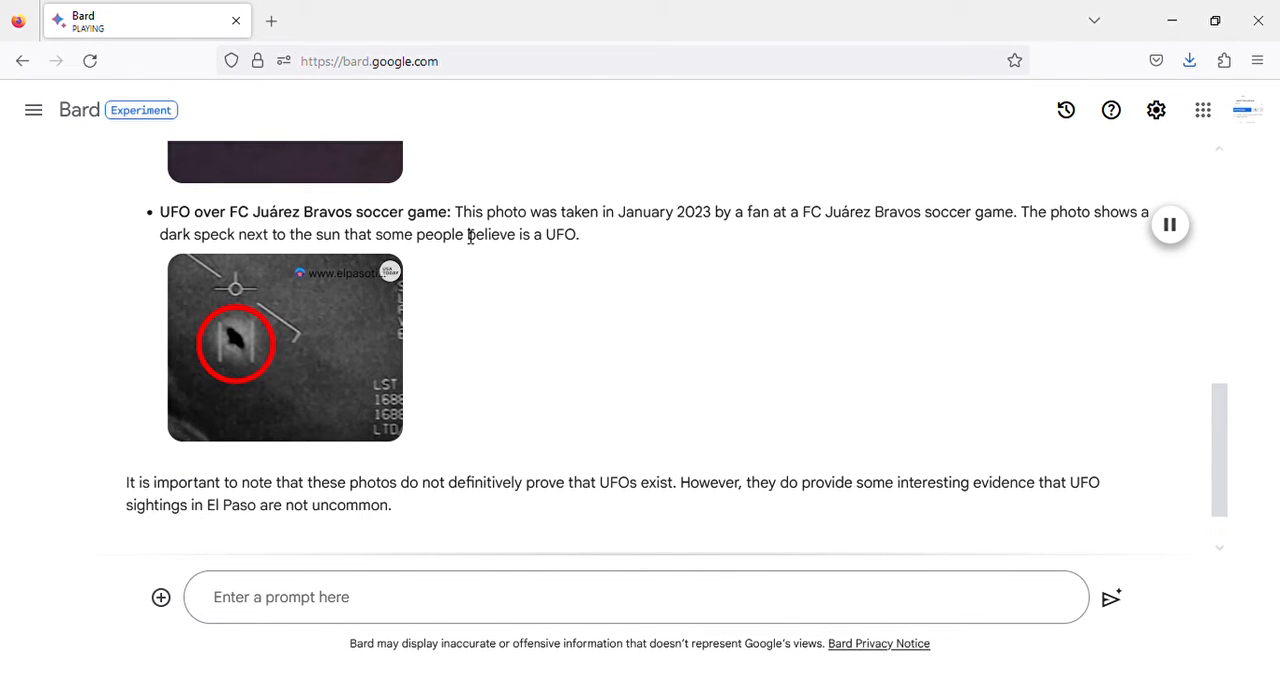
pyautogui.moveTo(716, 246)
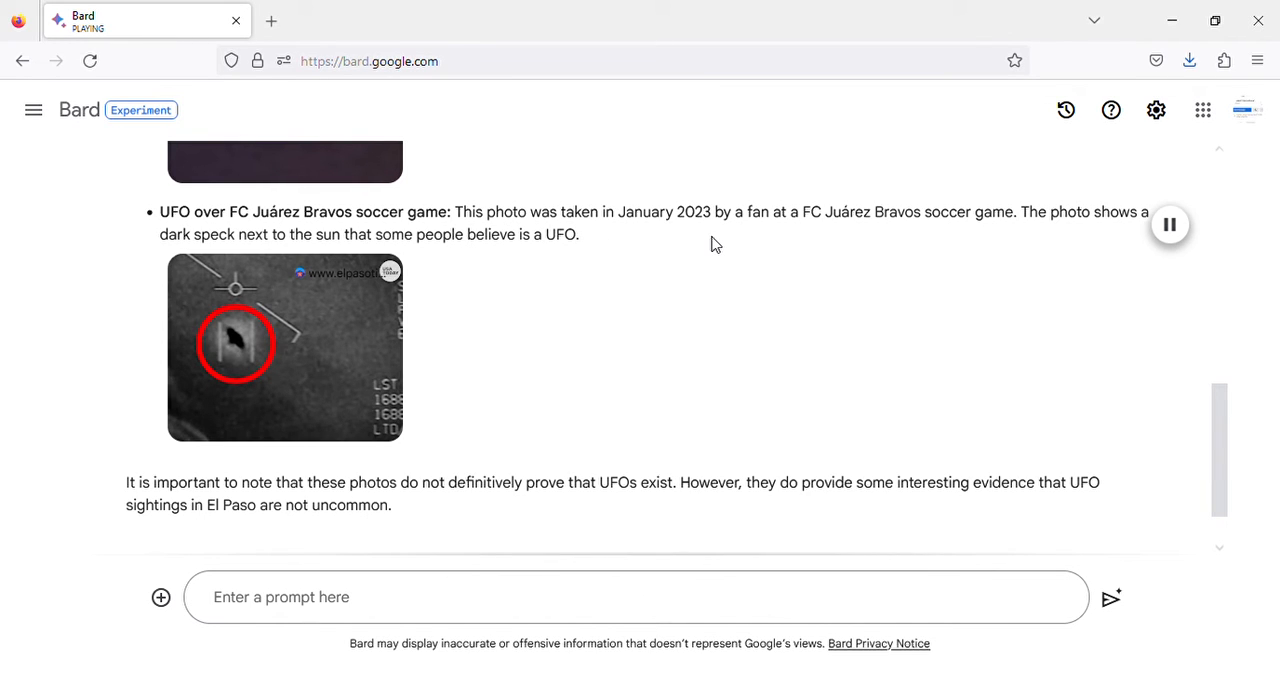
pyautogui.moveTo(904, 234)
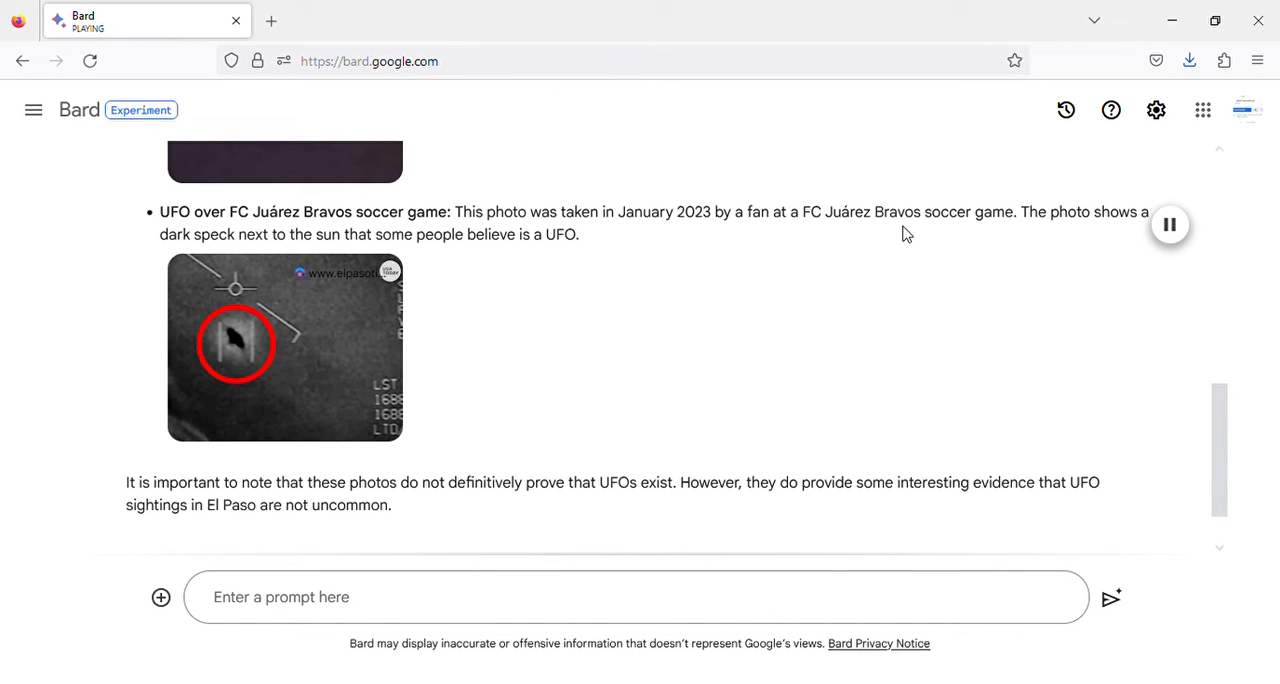
pyautogui.moveTo(1040, 238)
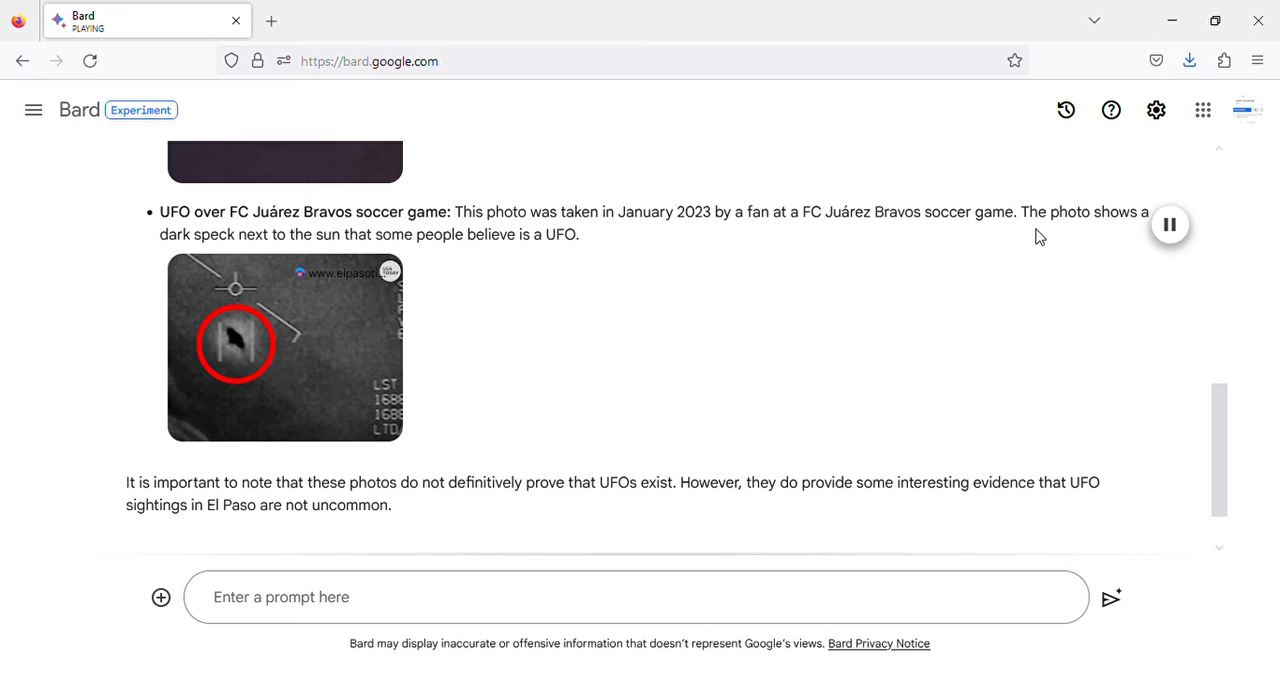
pyautogui.moveTo(284, 250)
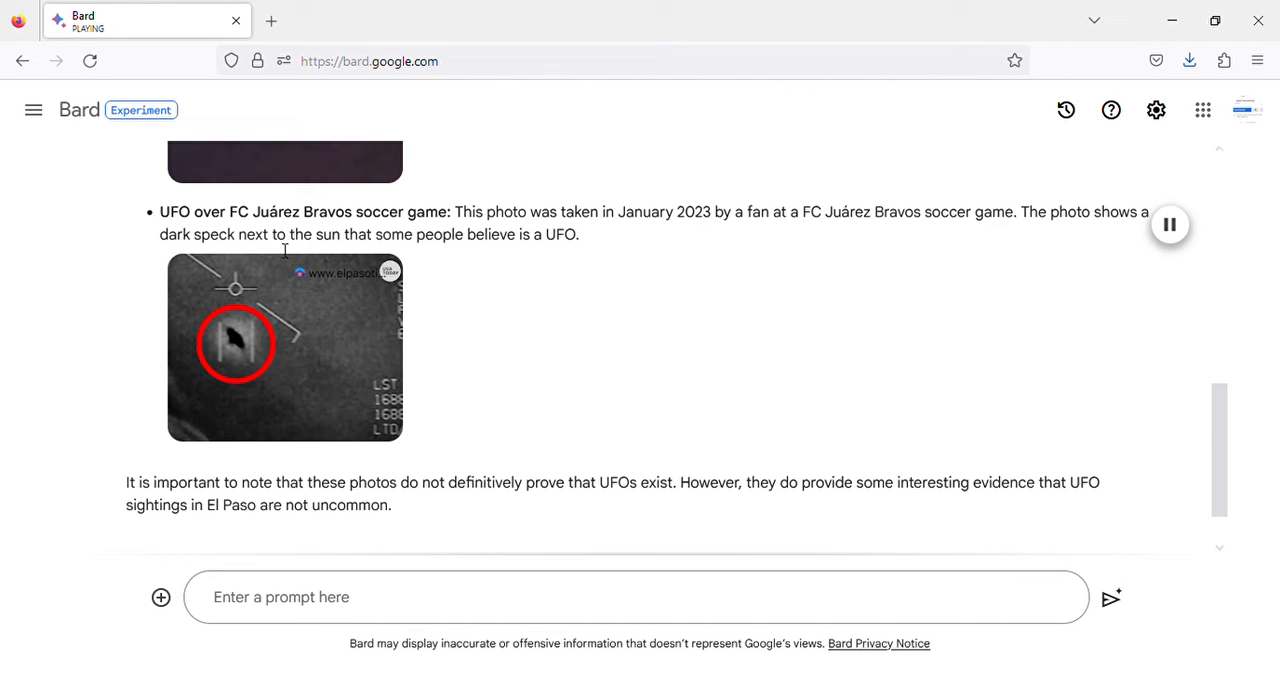
pyautogui.moveTo(582, 254)
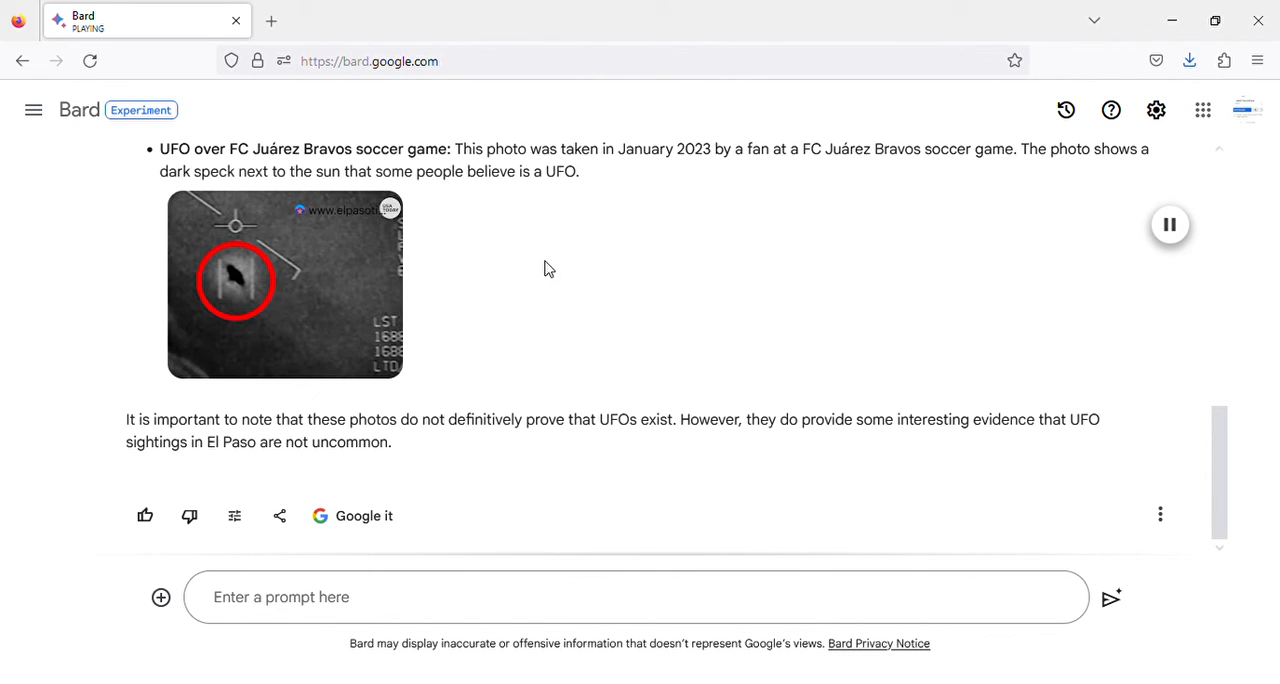
pyautogui.moveTo(104, 424)
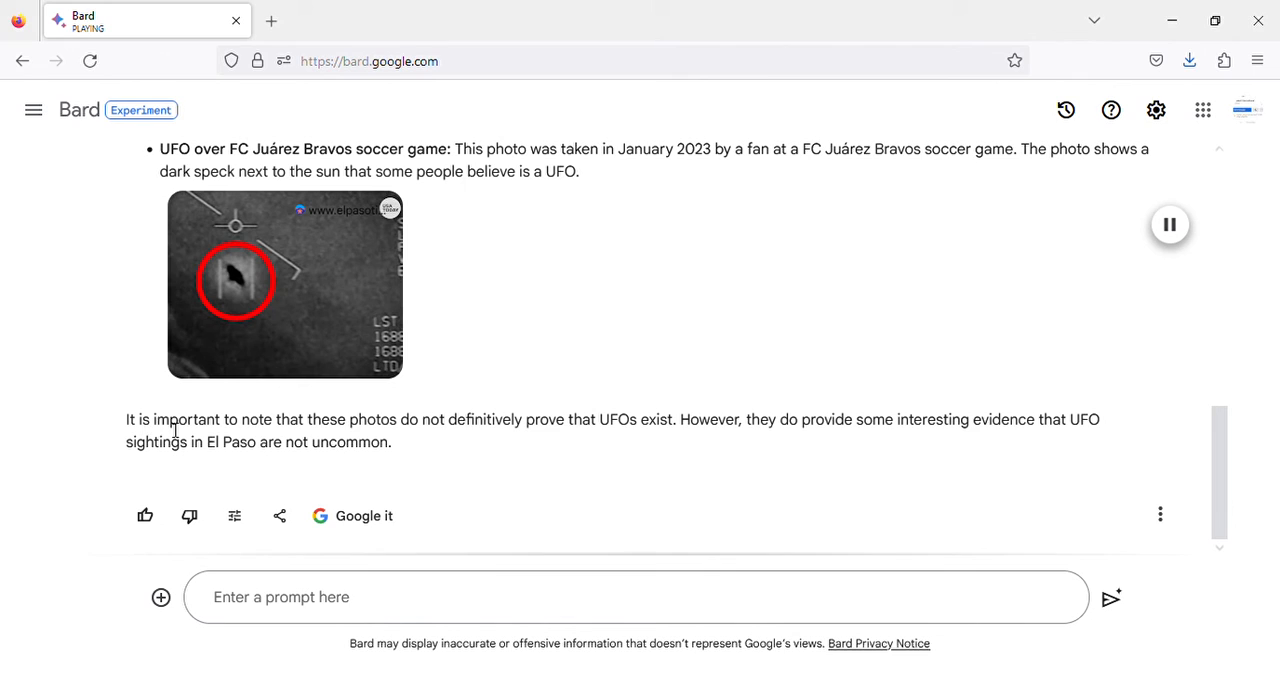
pyautogui.moveTo(464, 436)
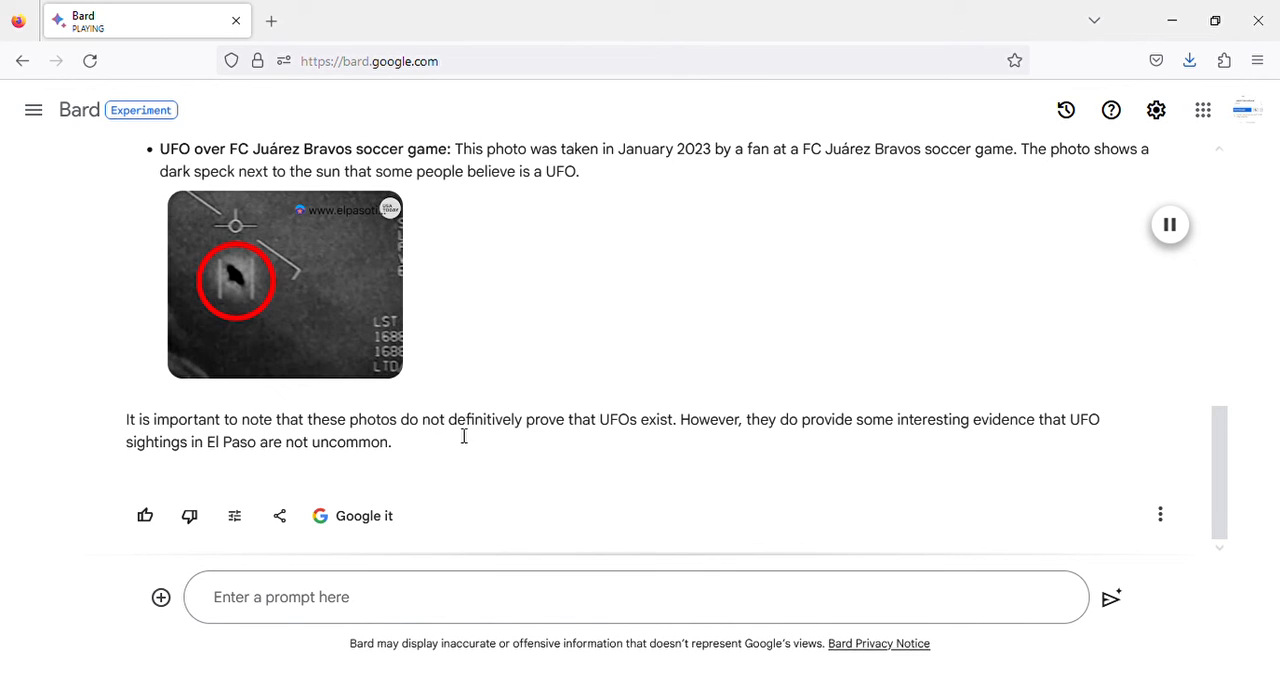
pyautogui.moveTo(660, 440)
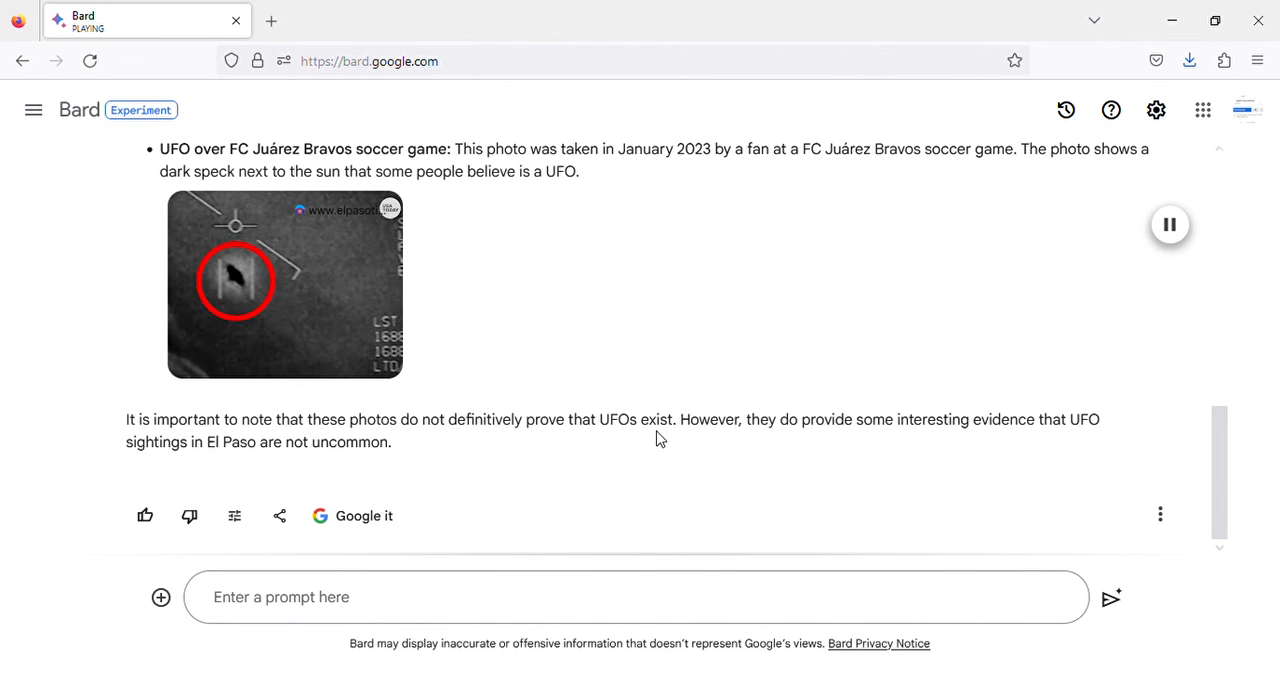
pyautogui.moveTo(836, 444)
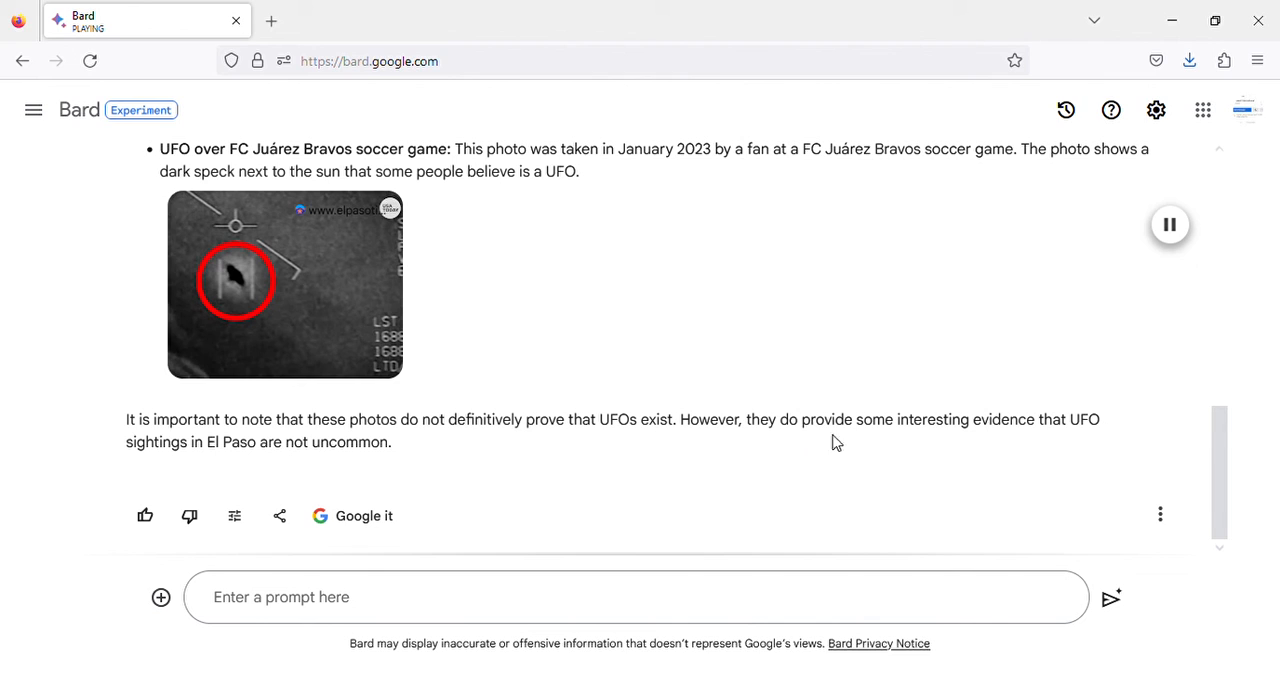
pyautogui.moveTo(148, 460)
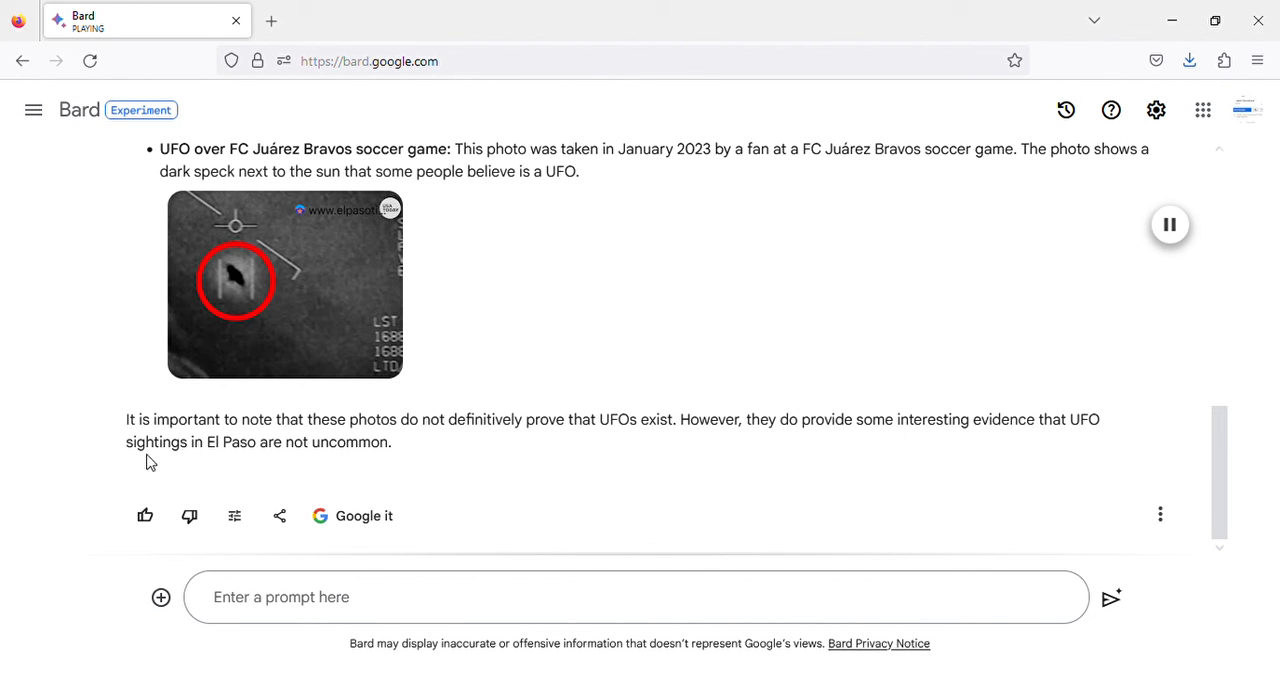
pyautogui.moveTo(444, 458)
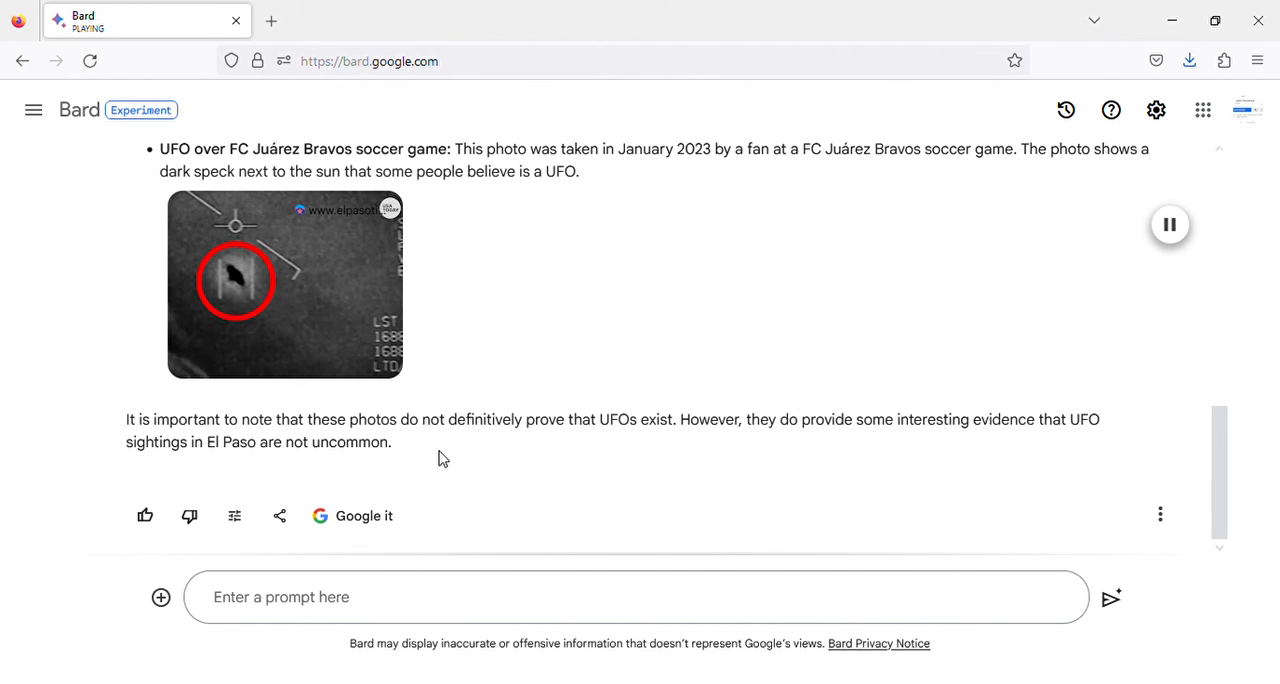